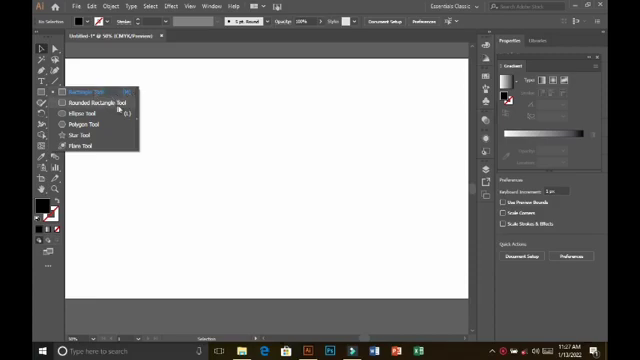
pyautogui.moveTo(72, 89)
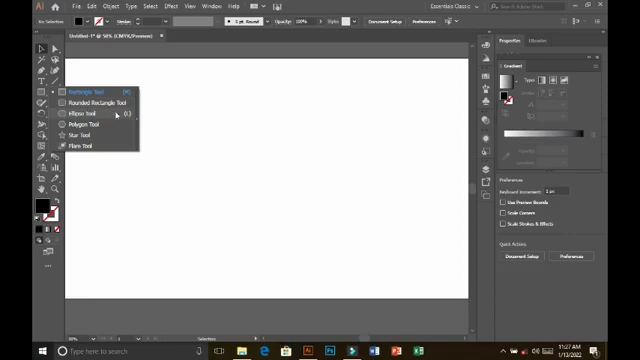
pyautogui.moveTo(124, 114)
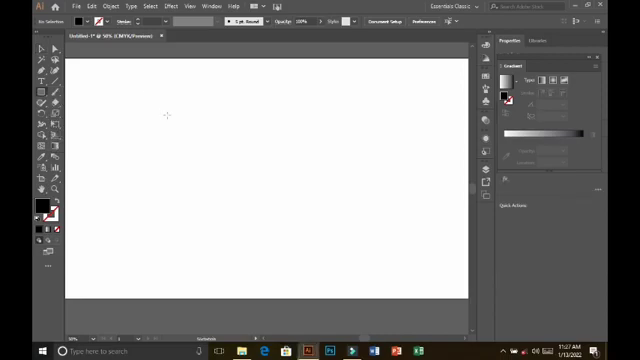
pyautogui.moveTo(193, 111)
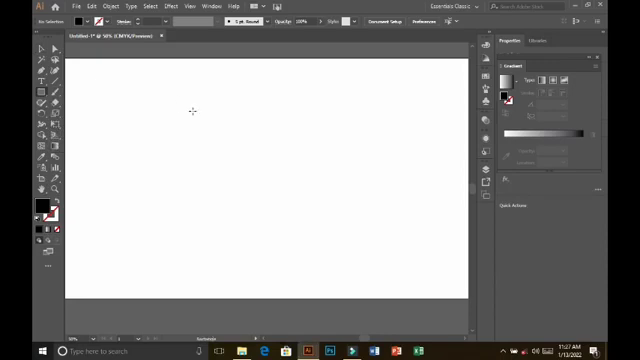
pyautogui.moveTo(198, 116)
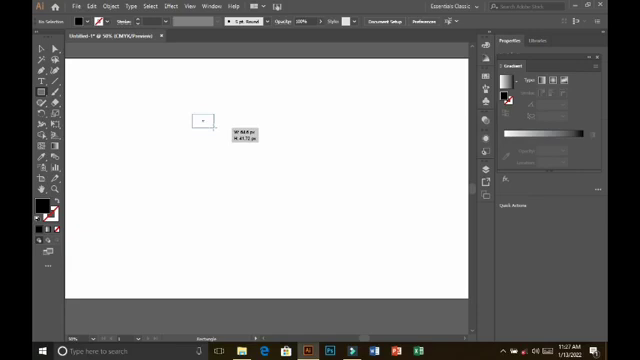
# - Draw a black rectangle in the middle of the artboard and shrink it from its corner
pyautogui.moveTo(197, 120); pyautogui.dragTo(270, 185)
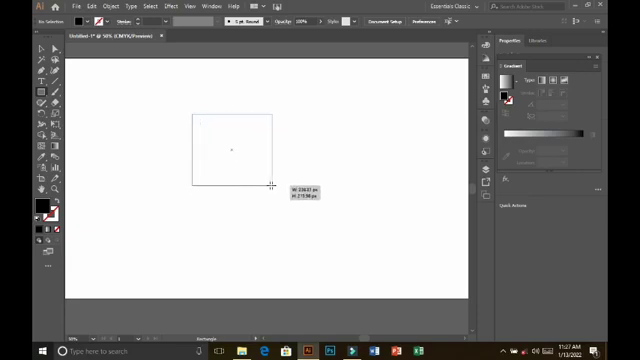
pyautogui.moveTo(274, 185); pyautogui.dragTo(253, 155)
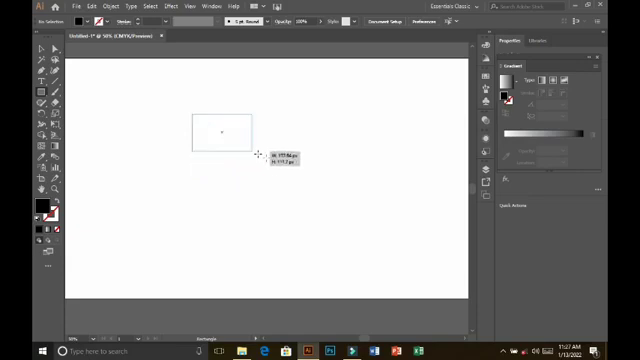
pyautogui.moveTo(259, 153); pyautogui.dragTo(286, 198)
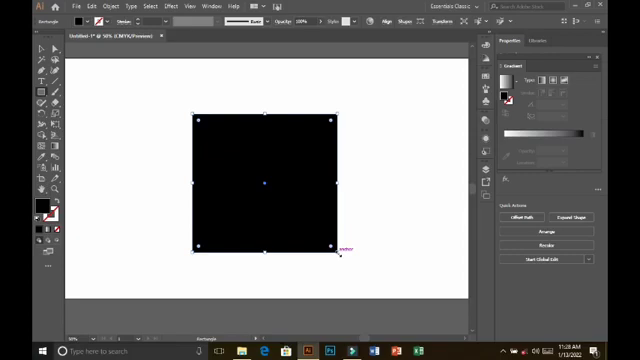
pyautogui.moveTo(345, 252); pyautogui.dragTo(258, 190)
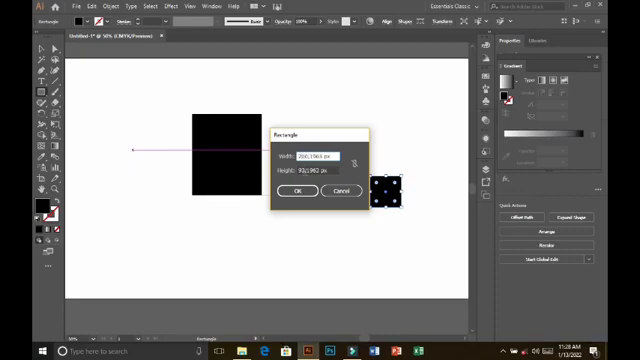
# - Create a rectangle with height 196.1963 and move the wide rectangle to the lower left
pyautogui.click(320, 164)
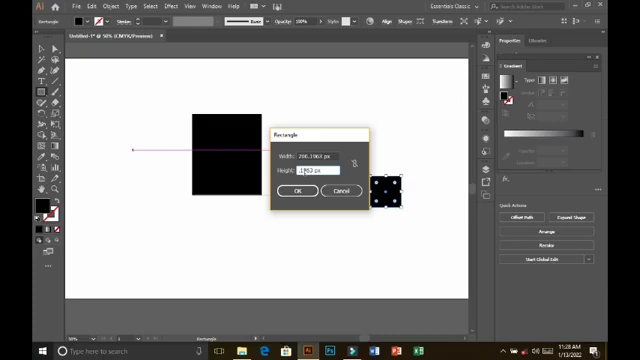
pyautogui.write('196.1963')
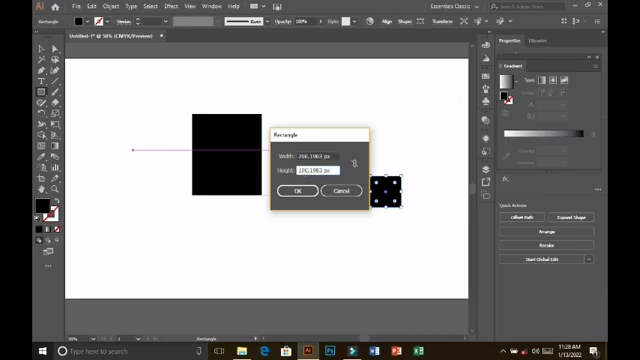
pyautogui.click(296, 190)
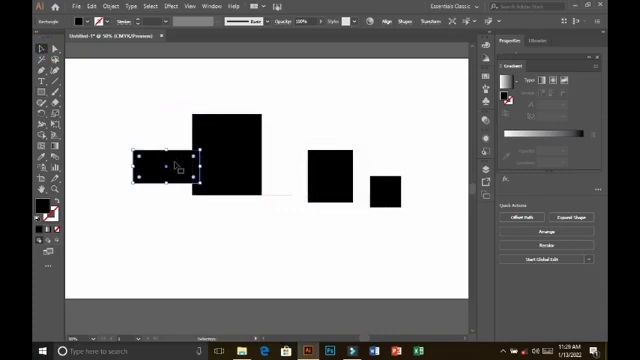
pyautogui.moveTo(170, 170); pyautogui.dragTo(150, 235)
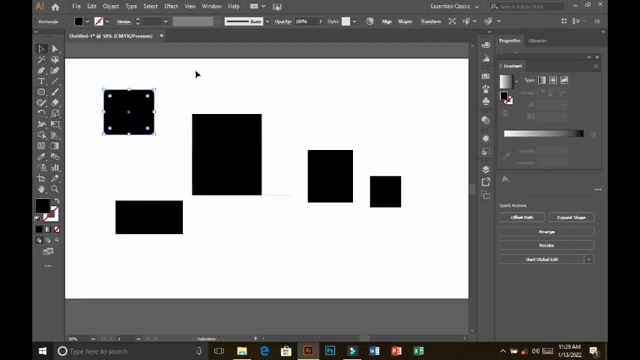
pyautogui.moveTo(185, 100)
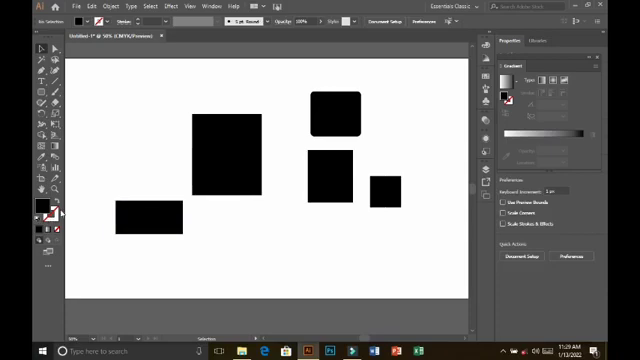
pyautogui.moveTo(37, 221)
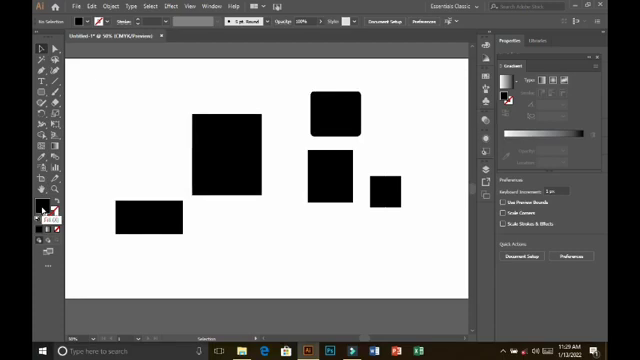
pyautogui.moveTo(46, 216)
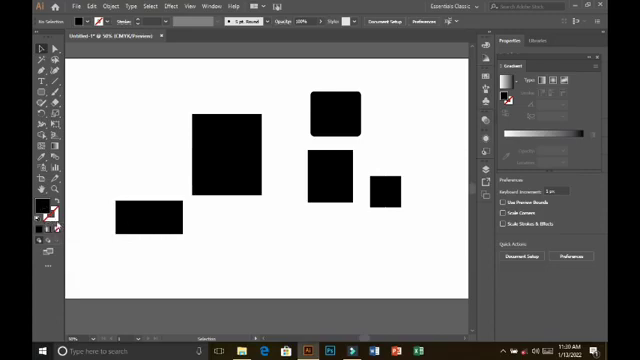
pyautogui.moveTo(52, 228)
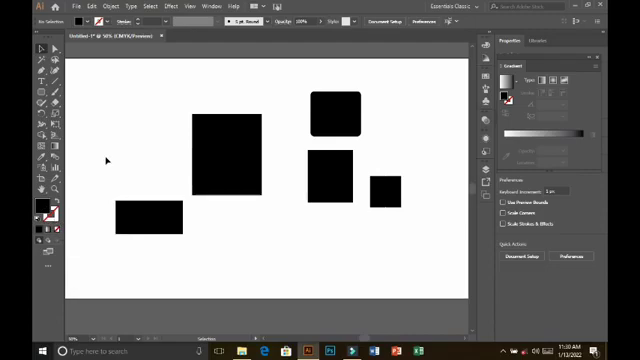
pyautogui.click(232, 155)
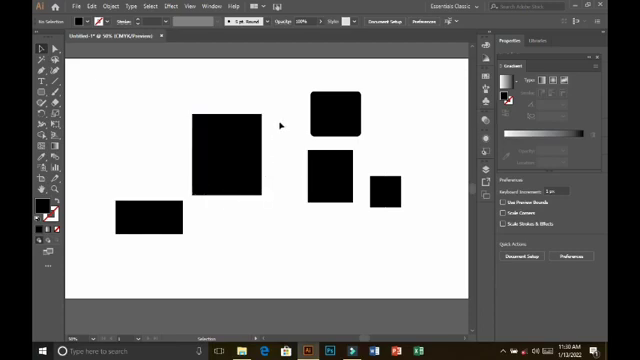
pyautogui.click(225, 140)
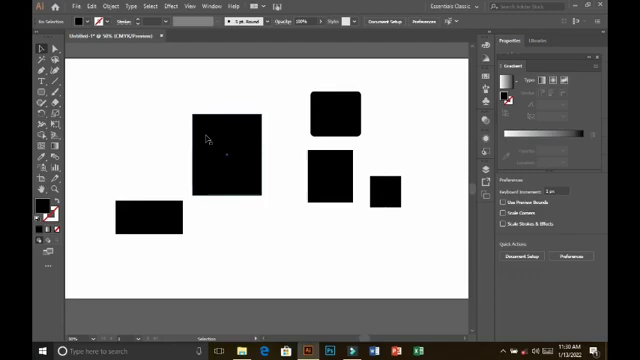
pyautogui.moveTo(240, 145)
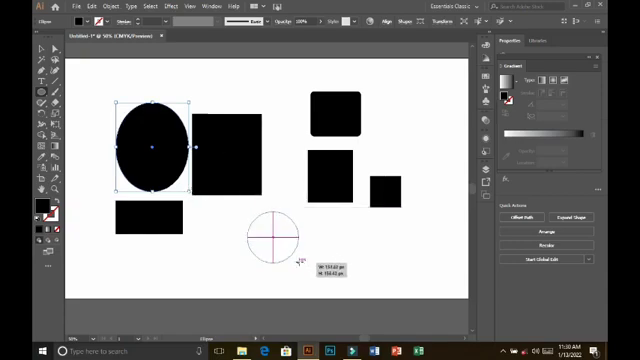
# - Draw a black circle below the rectangles, adjusting its size while dragging
pyautogui.moveTo(262, 228); pyautogui.dragTo(310, 260)
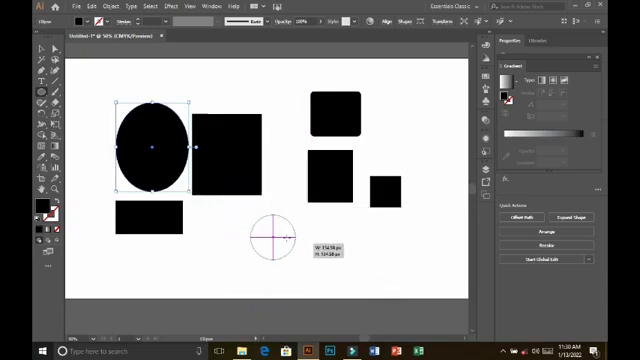
pyautogui.moveTo(270, 235); pyautogui.dragTo(273, 258)
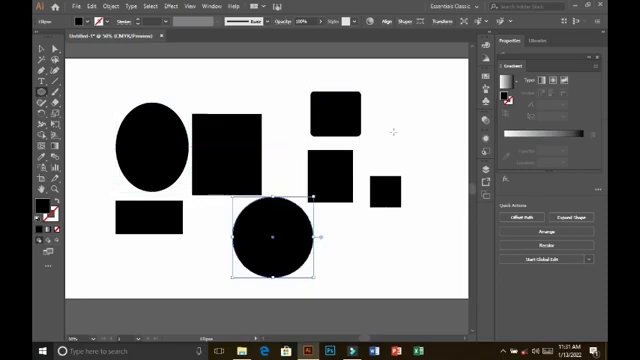
pyautogui.doubleClick(273, 242)
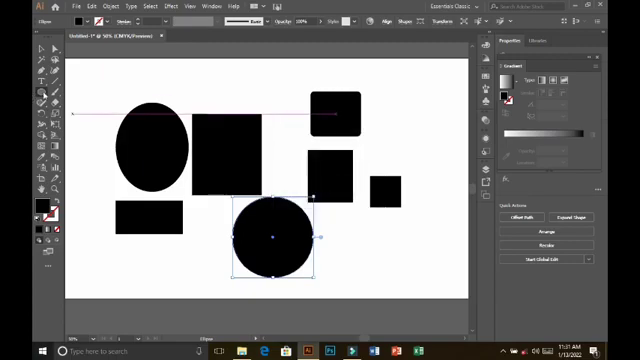
# - Switch to the Polygon Tool to draw the hexagon
pyautogui.click(40, 76)
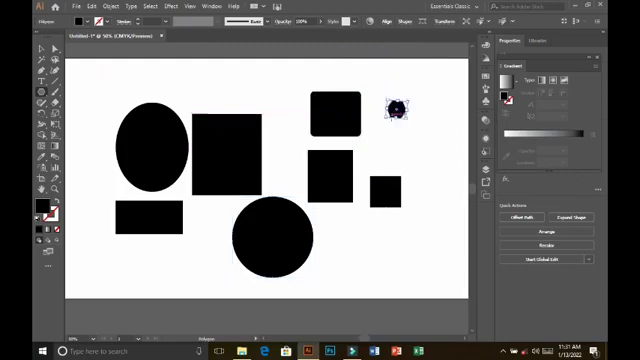
pyautogui.moveTo(293, 124)
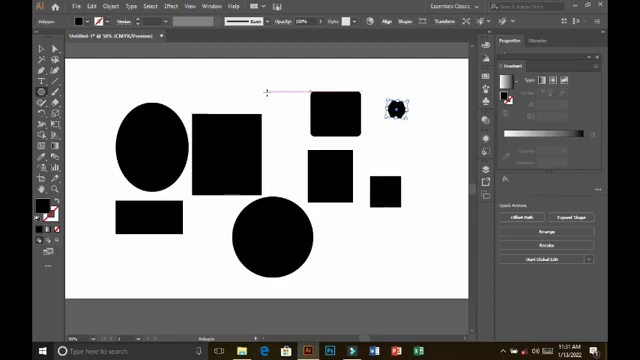
# - Add a three-sided triangle at the top and a 20-sided polygon between the shapes
pyautogui.click(265, 95)
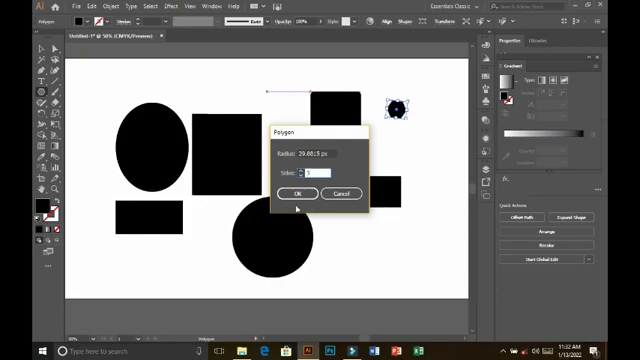
pyautogui.click(295, 192)
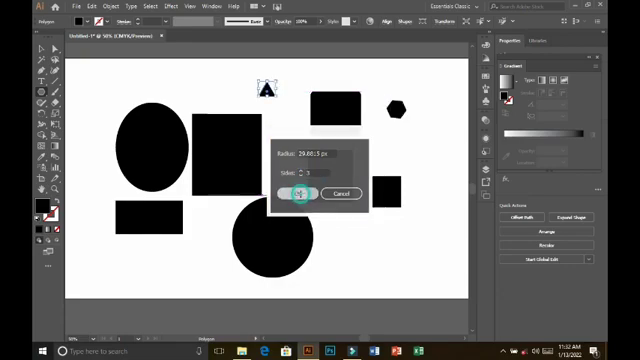
pyautogui.click(295, 193)
pyautogui.write('10')
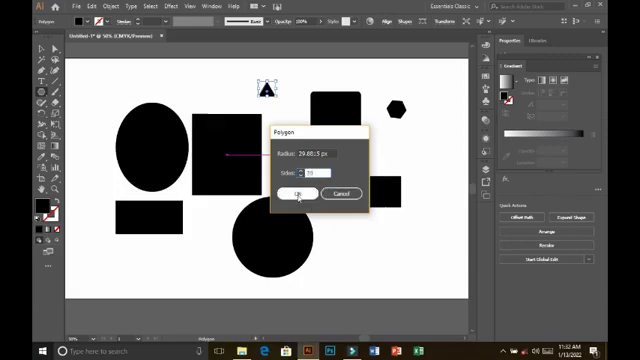
pyautogui.click(296, 193)
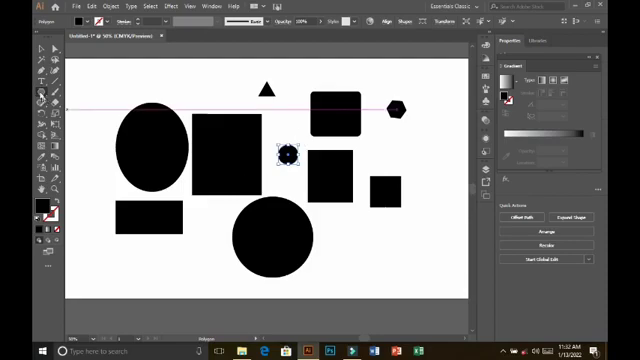
pyautogui.click(40, 97)
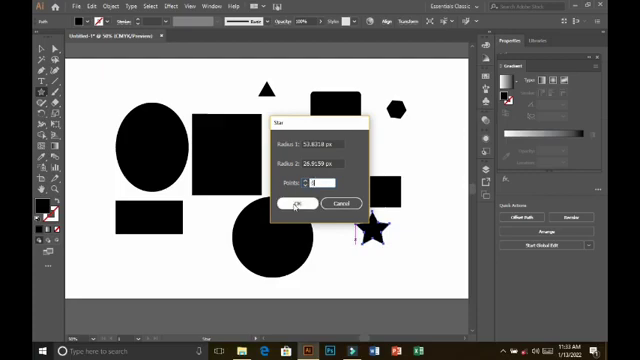
# - Add a five-pointed black star to the right of the circle
pyautogui.click(295, 204)
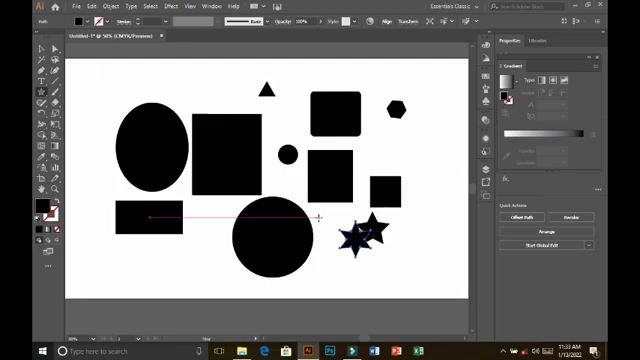